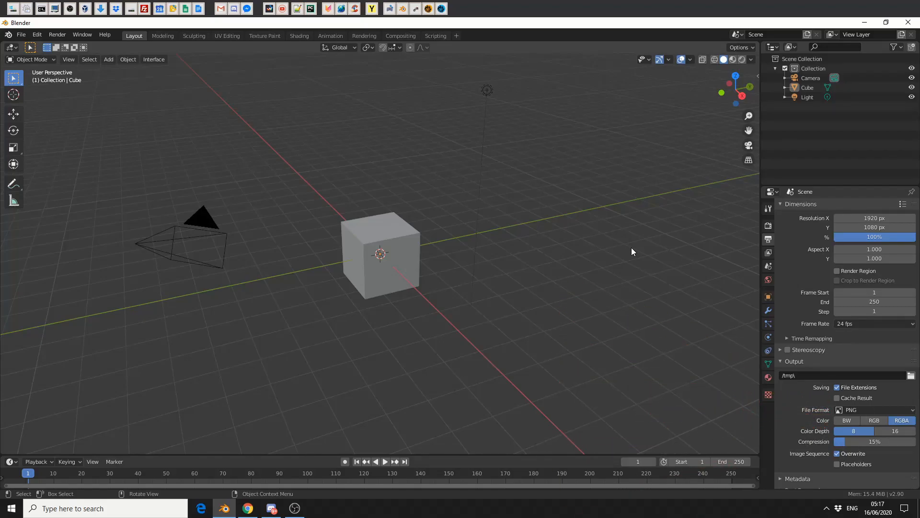
mouse_move(786, 417)
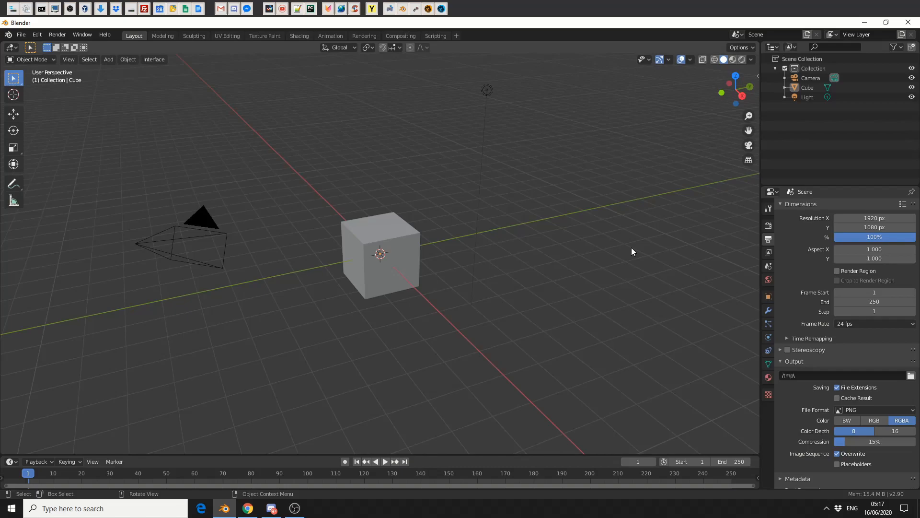
mouse_move(770, 247)
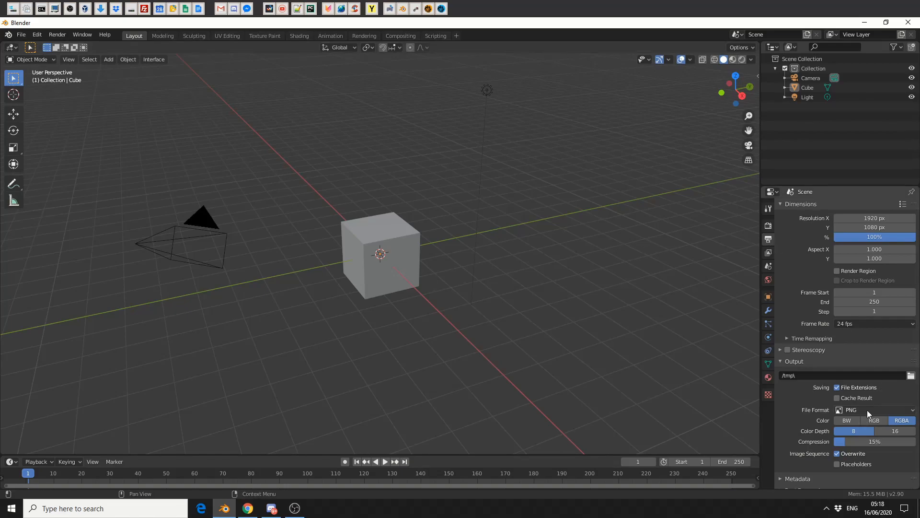
Show the render output File Format list with image formats (PNG, OpenEXR) alongside movie formats.
click(875, 409)
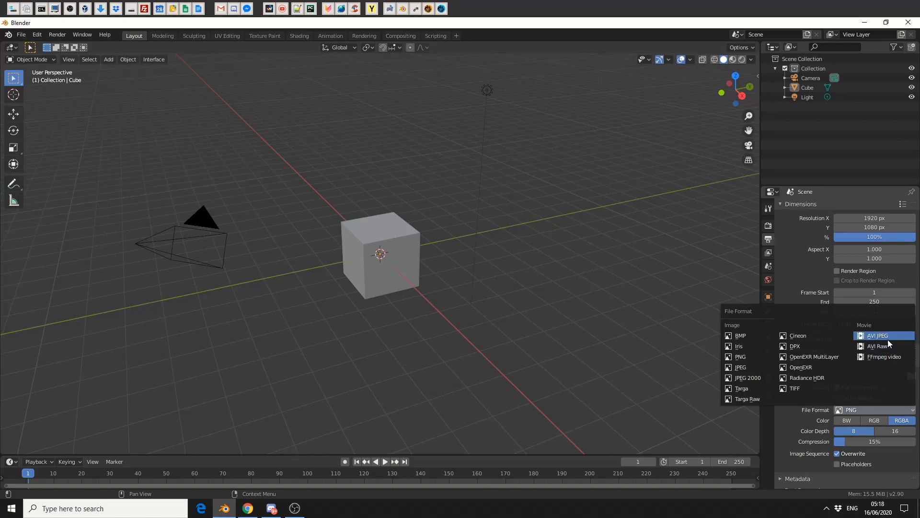
mouse_move(882, 357)
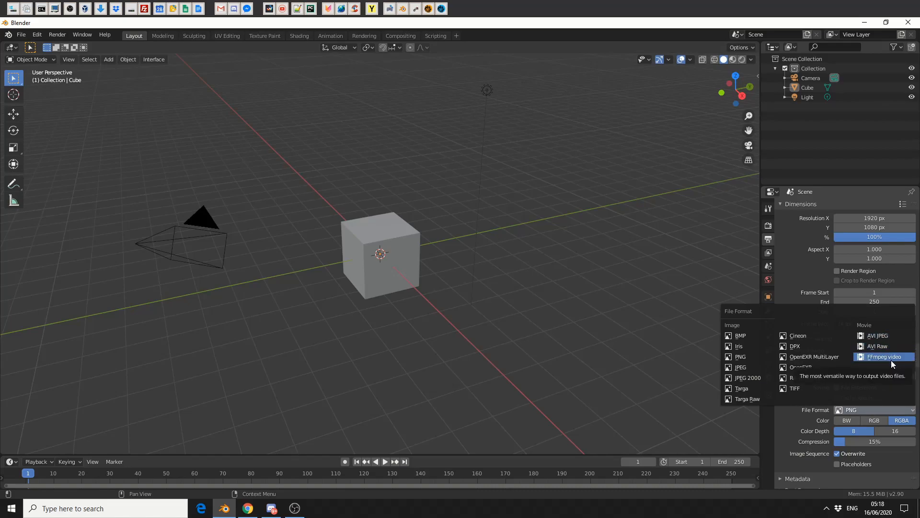
mouse_move(877, 346)
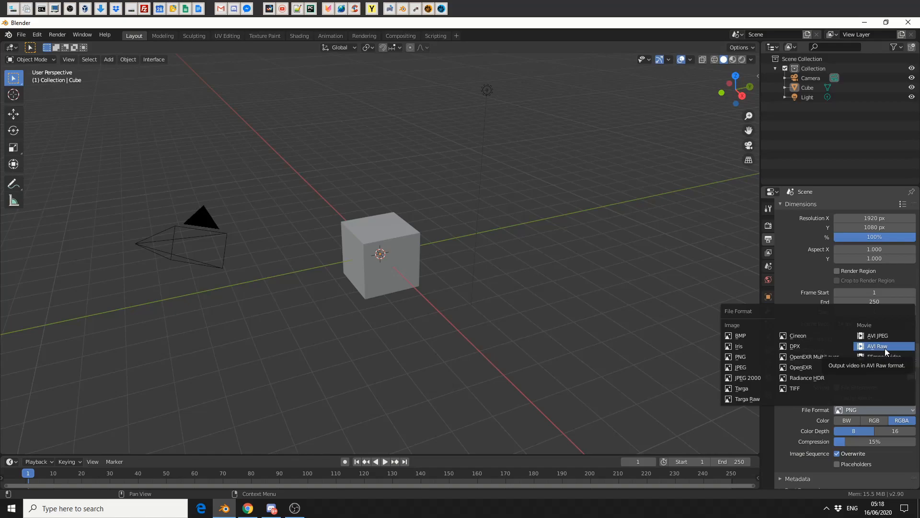
mouse_move(741, 388)
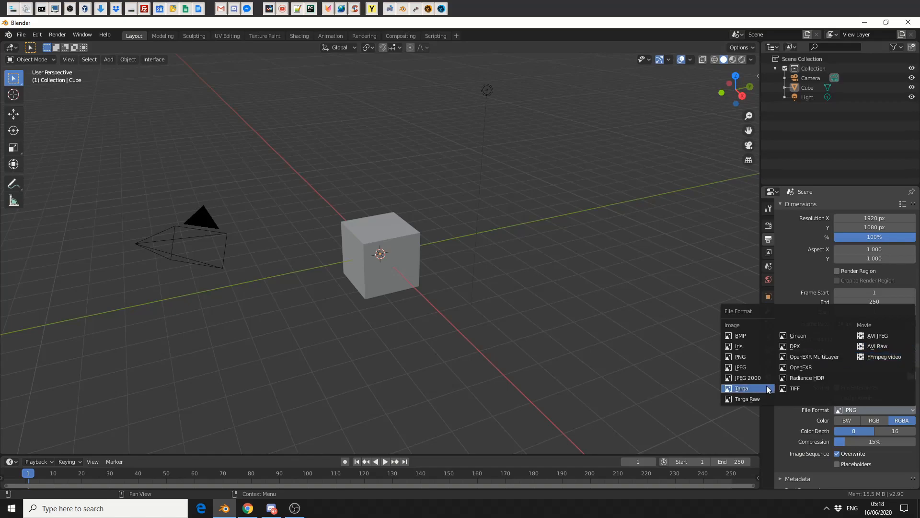
mouse_move(740, 356)
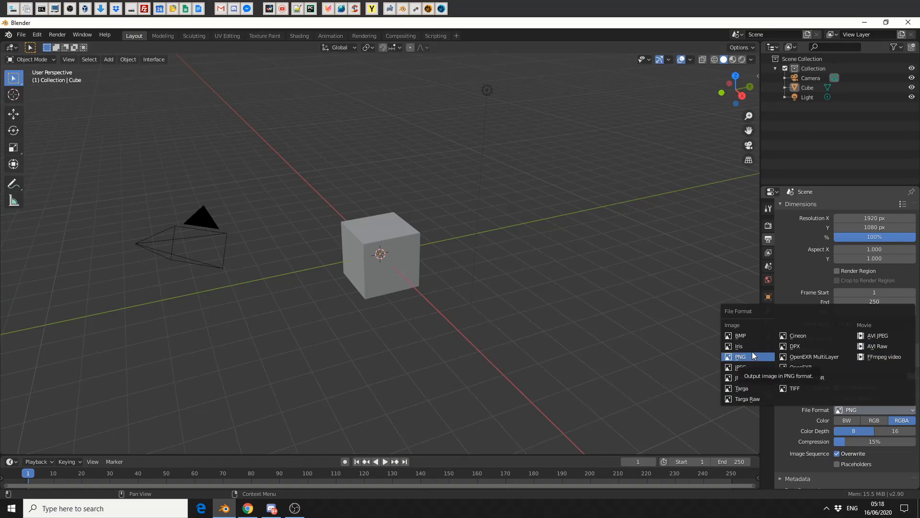
mouse_move(813, 357)
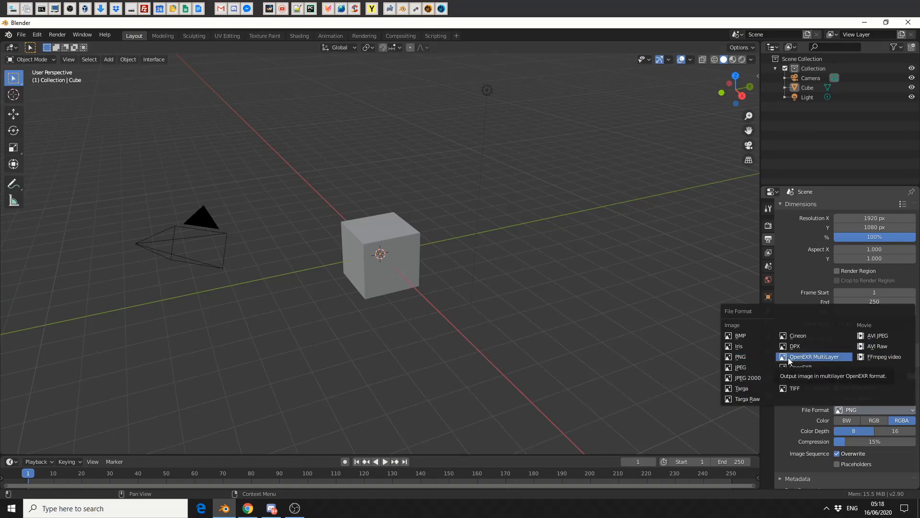